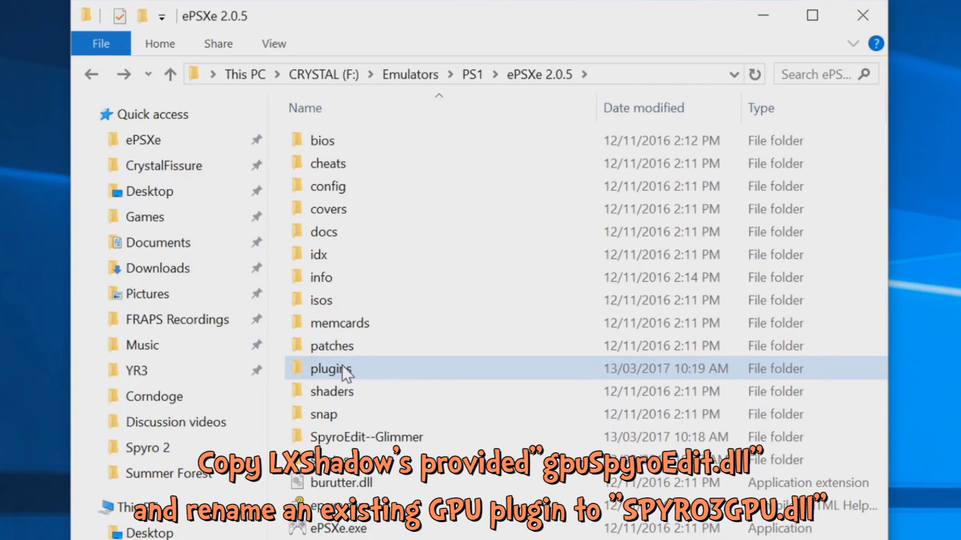
- Check the plugins folder for gpuSpyroEdit.dll before launching ePSXe.exe
double_click(332, 368)
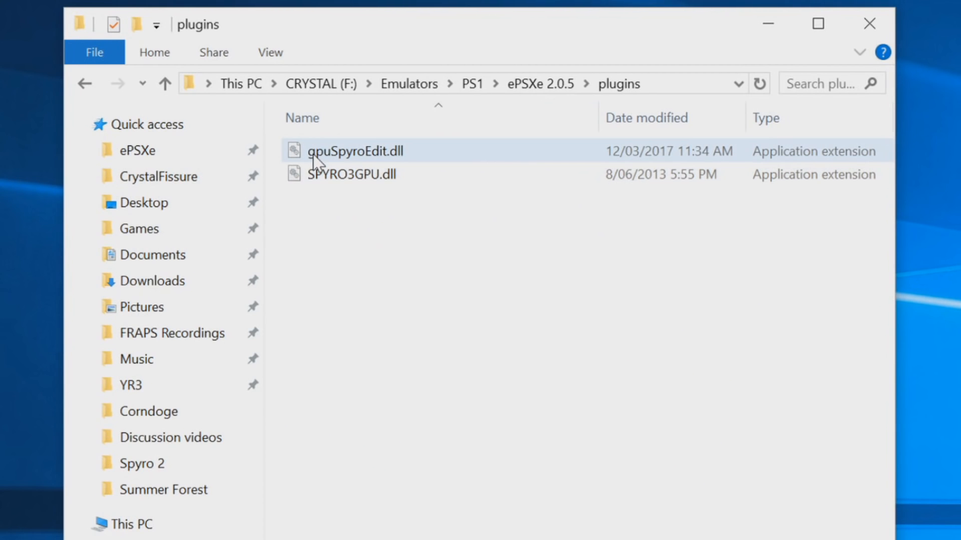
mouse_move(349, 160)
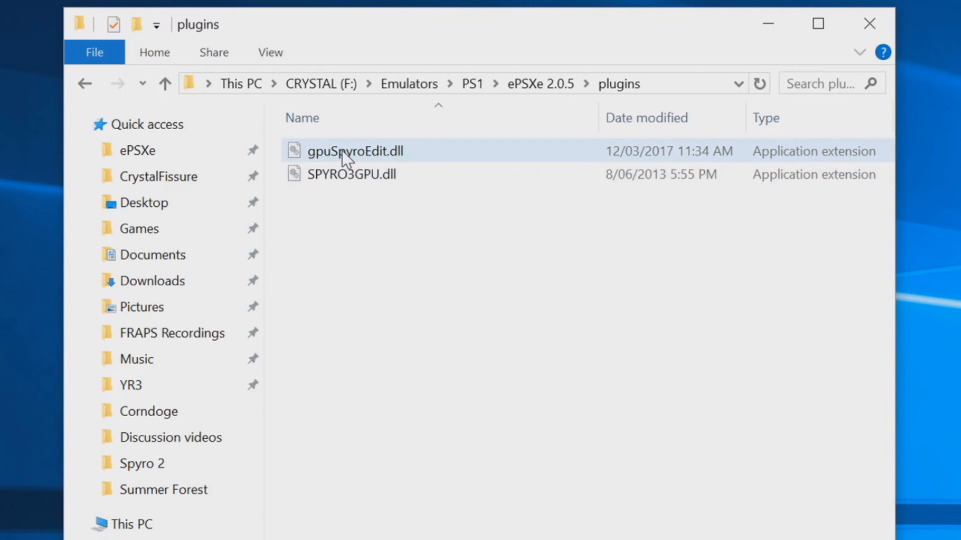
click(361, 199)
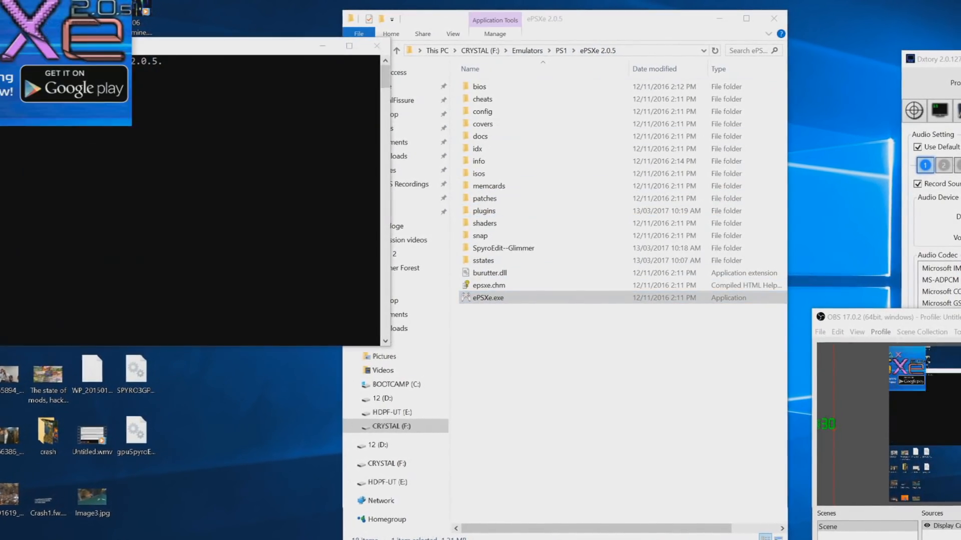
- Launch ePSXe and set SpyroEdit 2.0 as the main video plugin, confirming the renderer settings
double_click(488, 297)
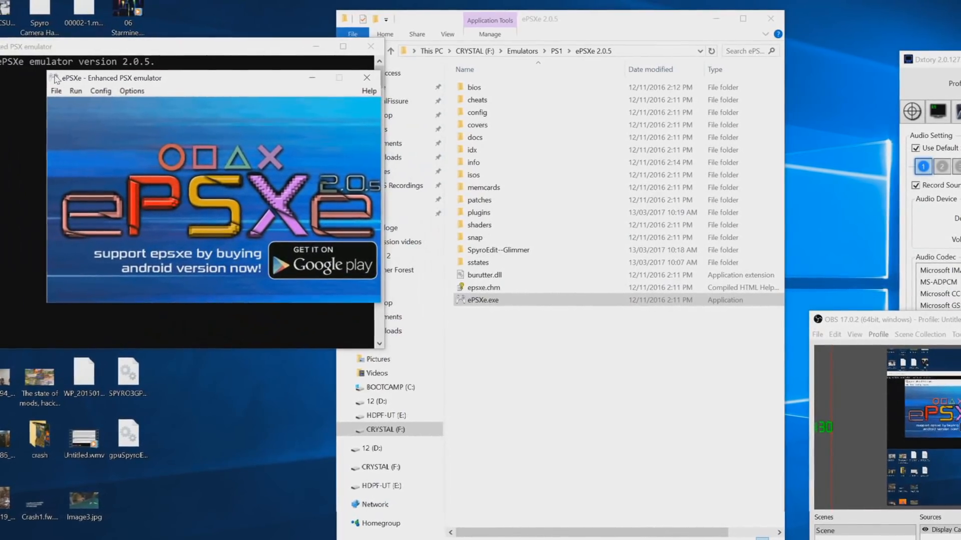
click(92, 91)
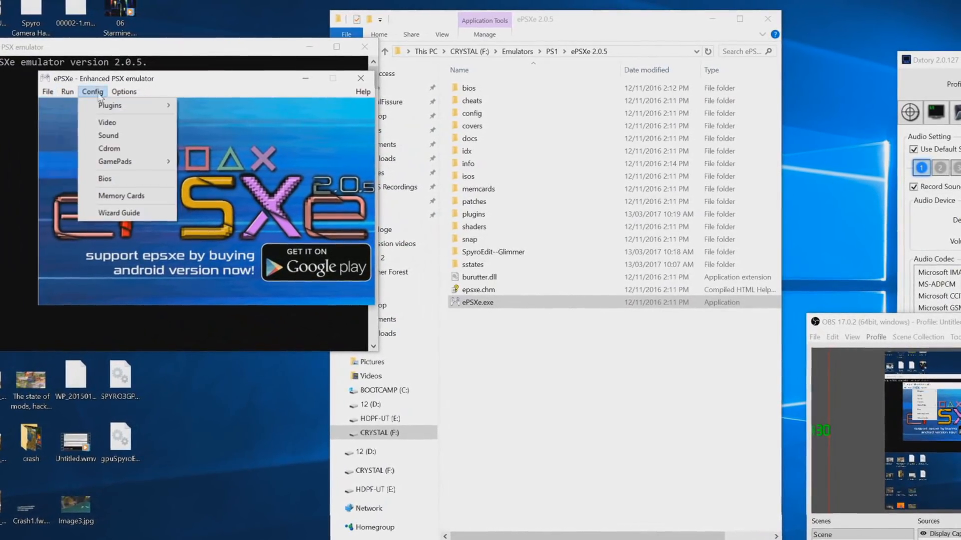
click(107, 122)
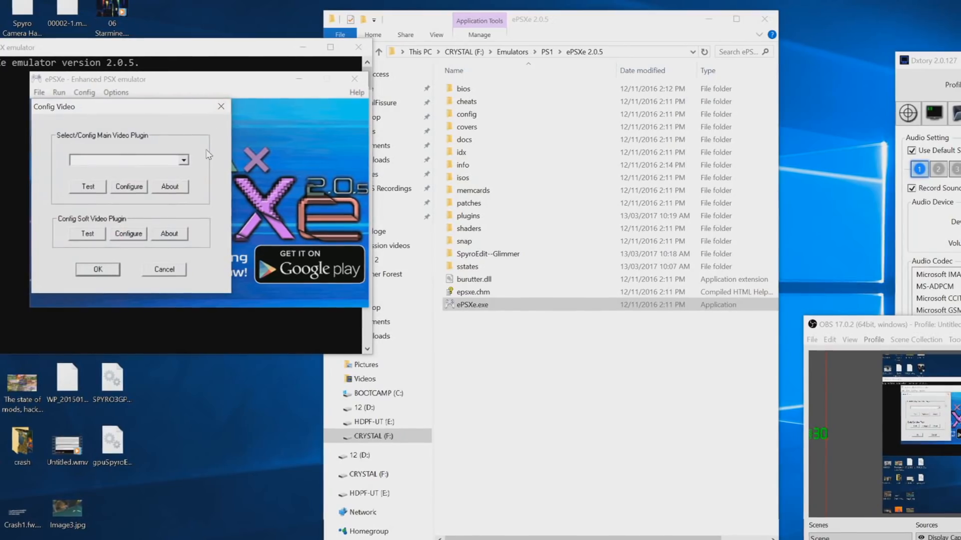
click(182, 160)
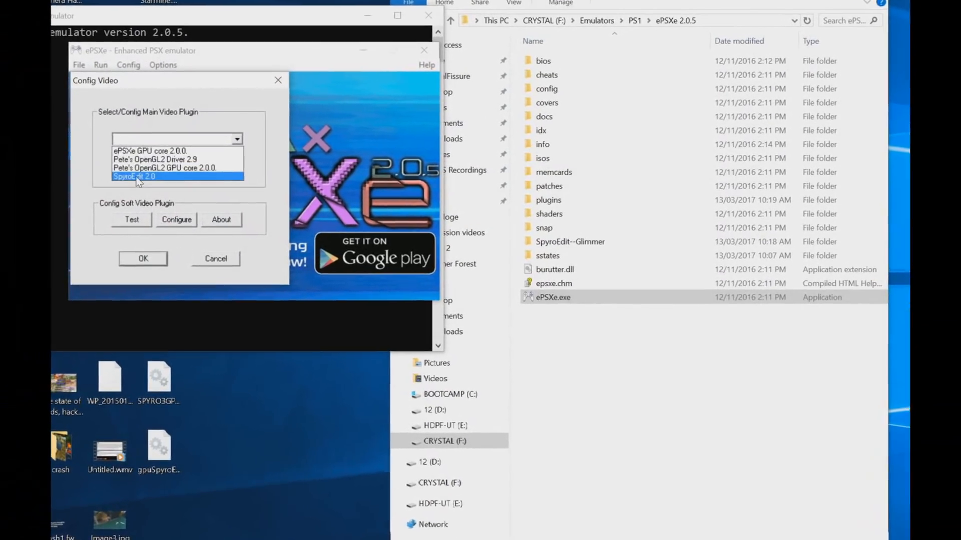
click(176, 219)
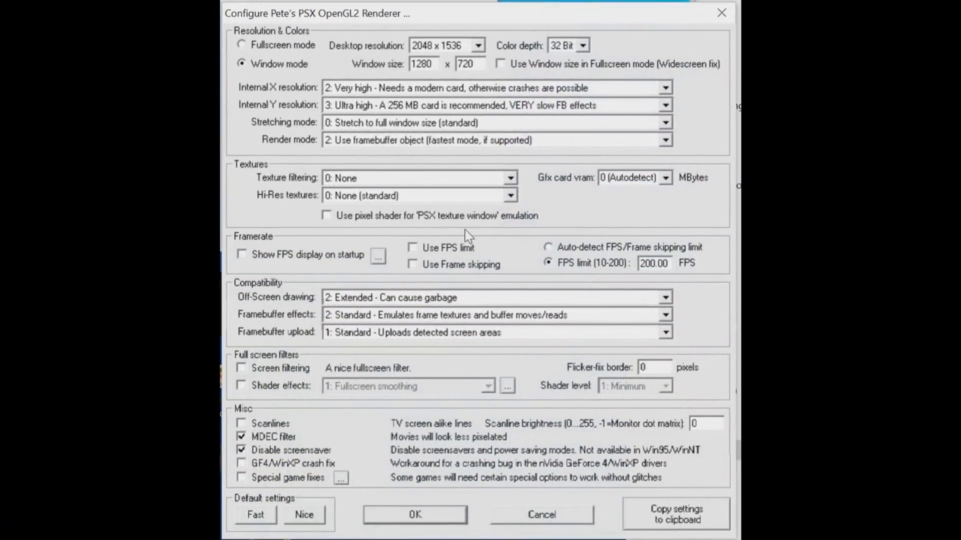
mouse_move(468, 333)
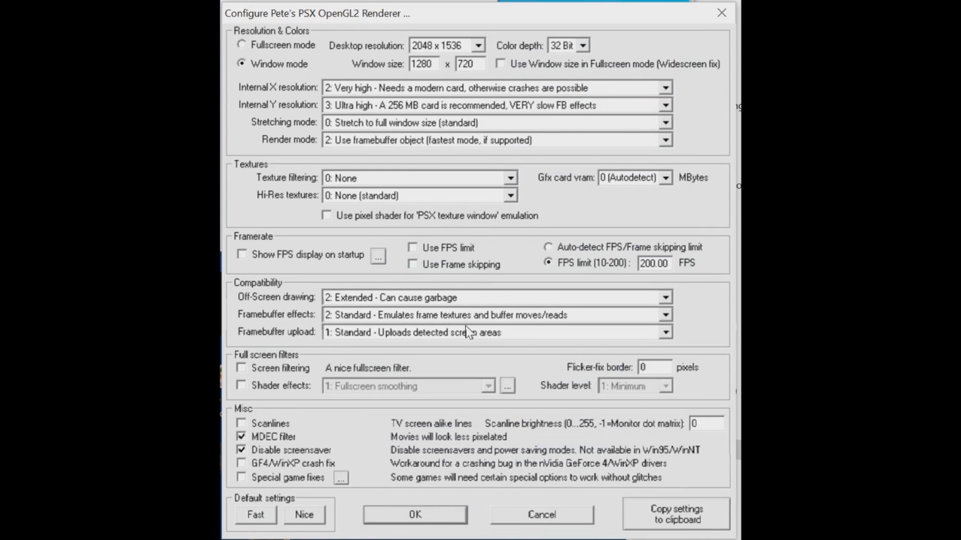
mouse_move(359, 349)
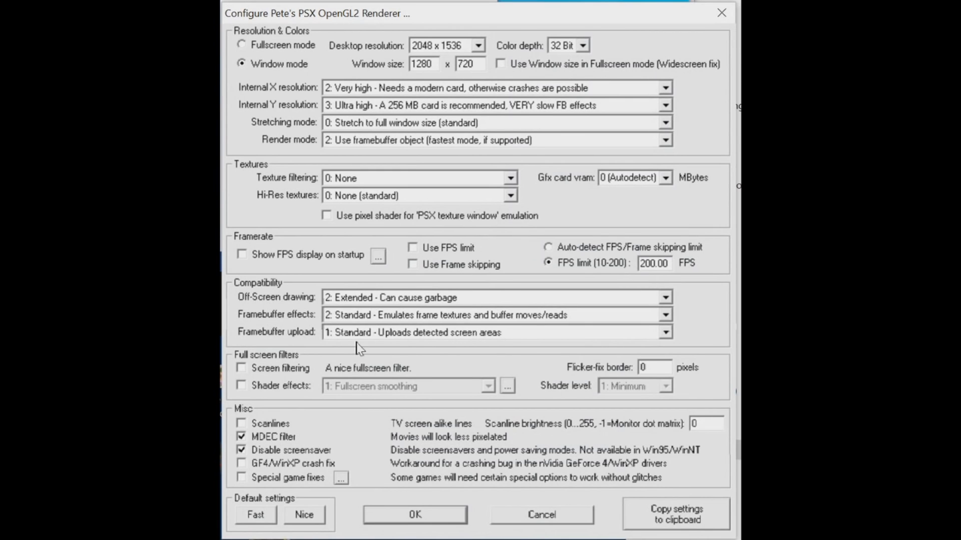
mouse_move(698, 378)
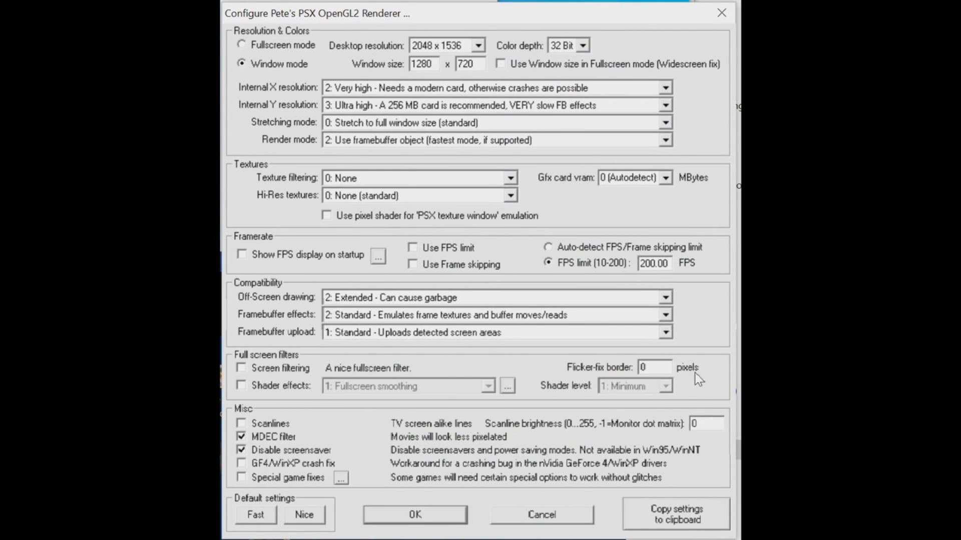
mouse_move(414, 515)
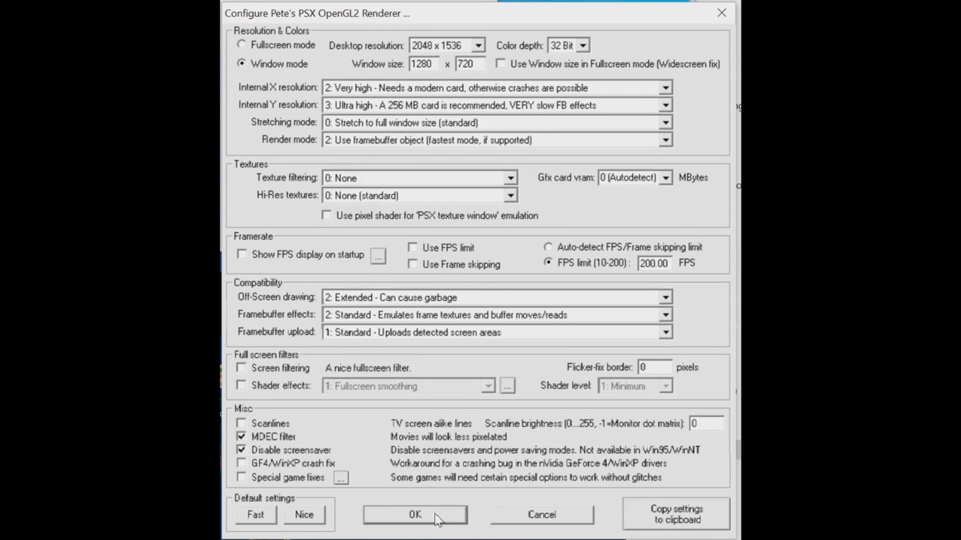
click(414, 514)
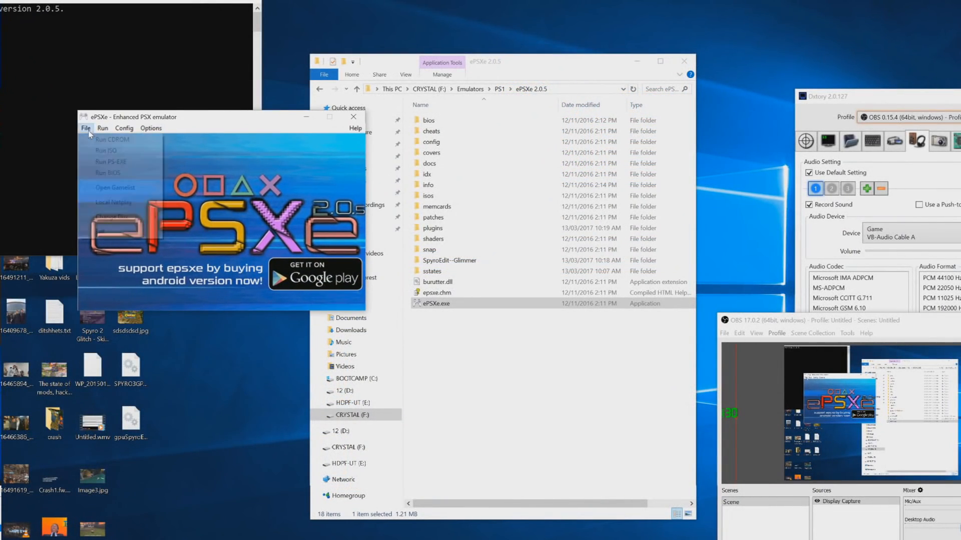
- Use Run ISO and choose the Spyro 2 Gateway To Glimmer PAL disc image
click(105, 150)
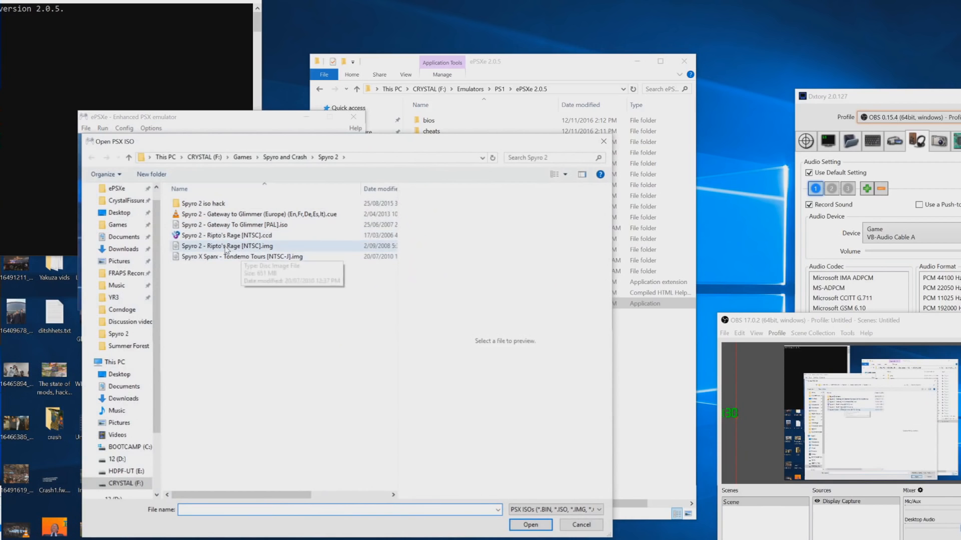
mouse_move(276, 224)
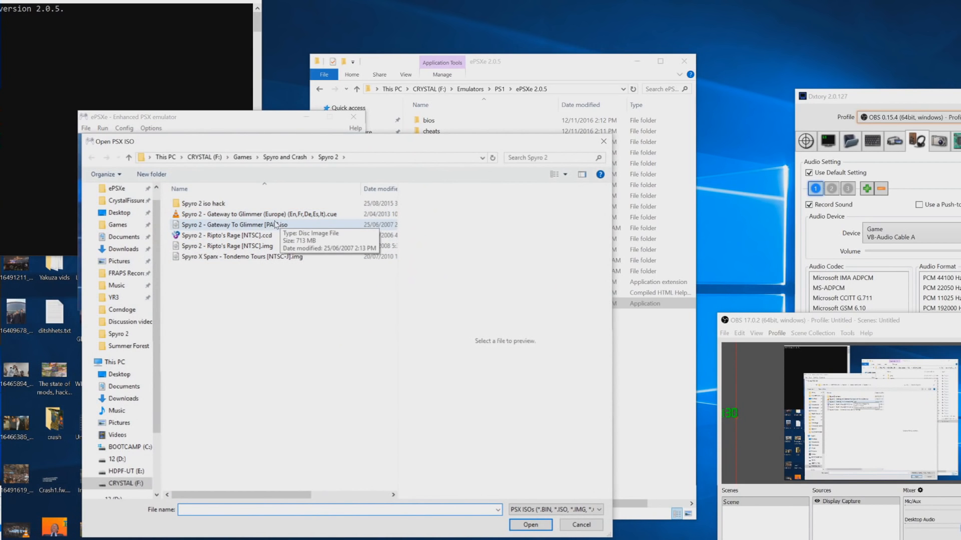
click(233, 224)
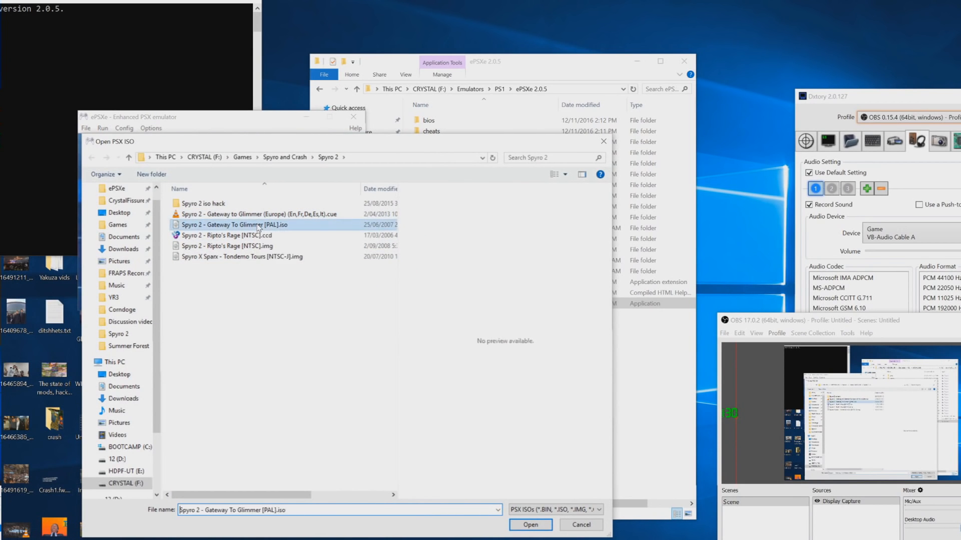
- Start Spyro 2, glance at the Powers list, then enter light tweak values 91, 66, 120 on the Scene tab
click(529, 526)
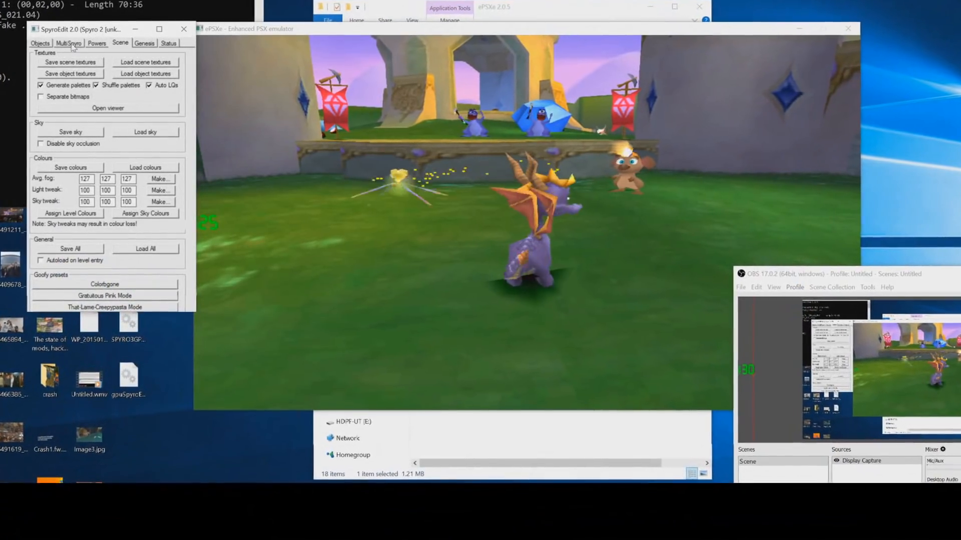
click(92, 37)
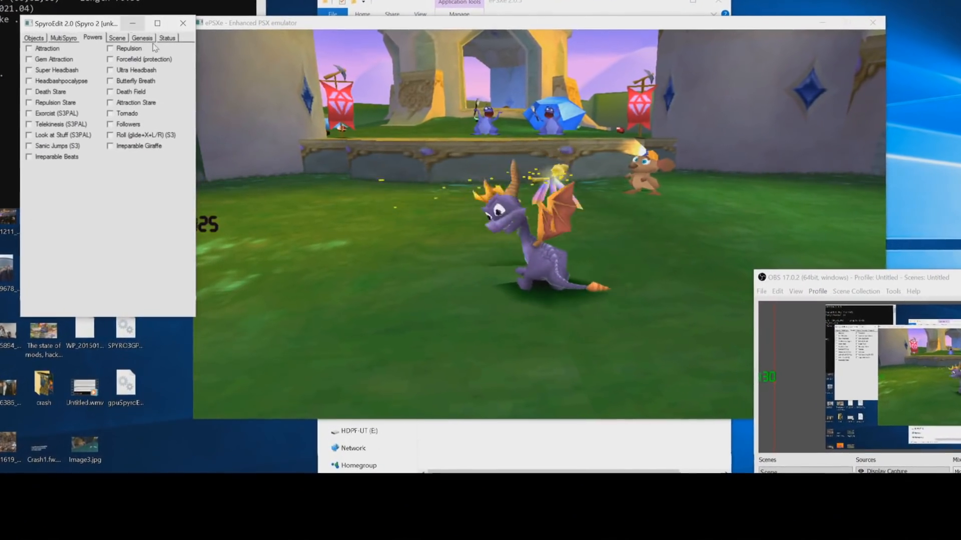
click(116, 37)
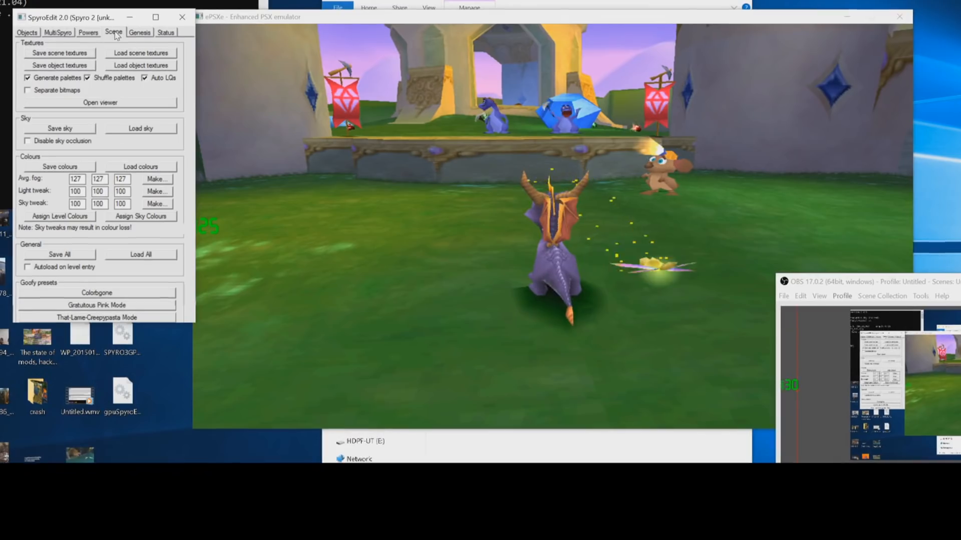
click(164, 32)
text(120)
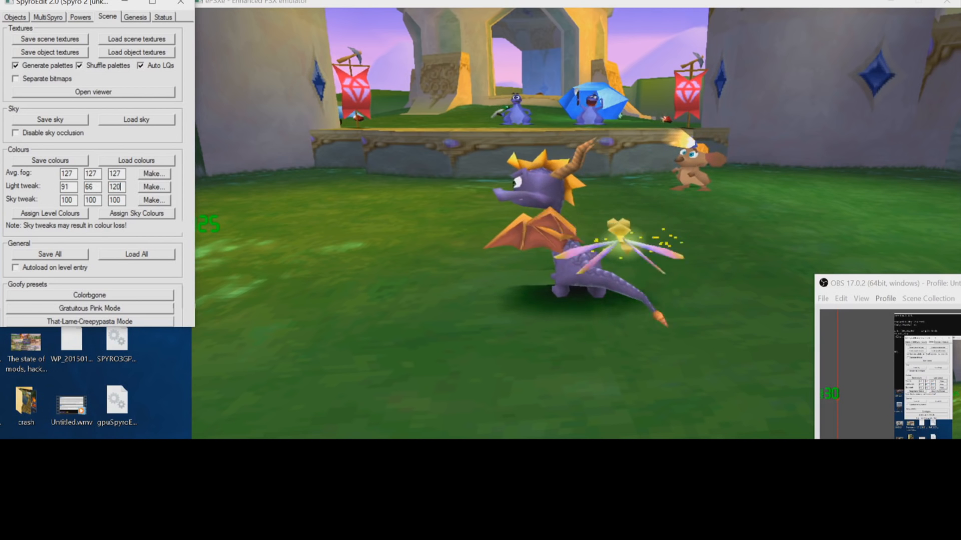
- Tick the Headbashpocalypse power for Spyro 3
click(50, 213)
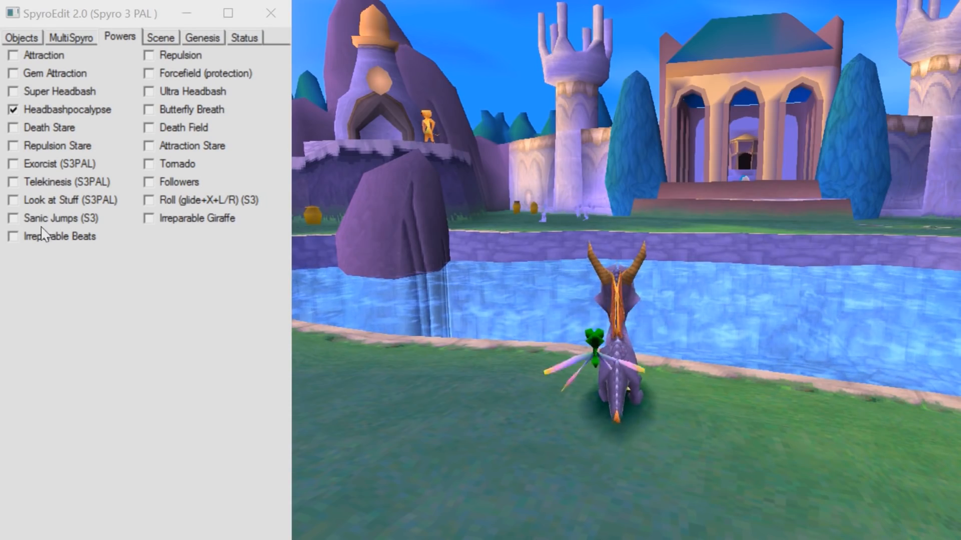
- Try Sanic Jumps, then switch on Irreparable Giraffe to stretch Spyro's neck
click(13, 217)
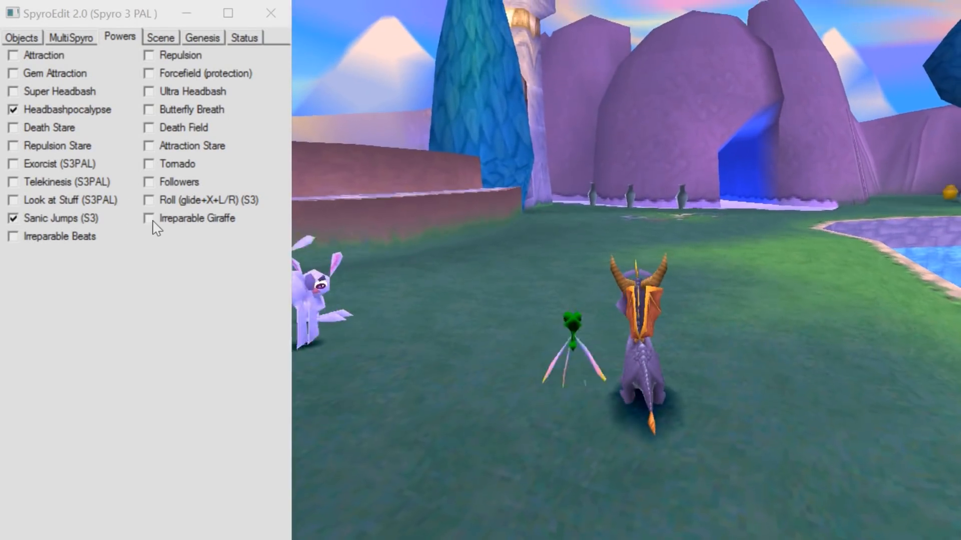
click(148, 218)
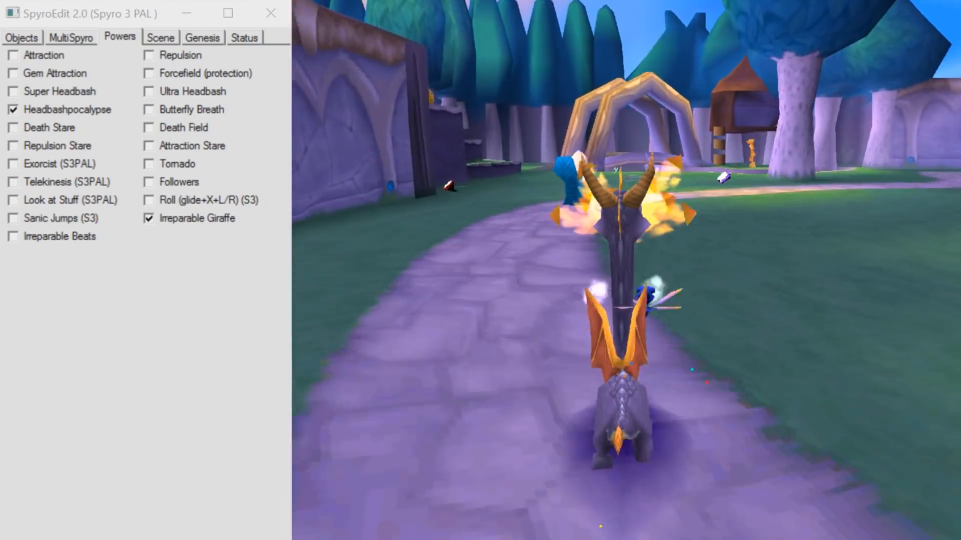
- Turn off Headbashpocalypse and Irreparable Giraffe, turn on Look at Stuff and try Tornado
click(13, 109)
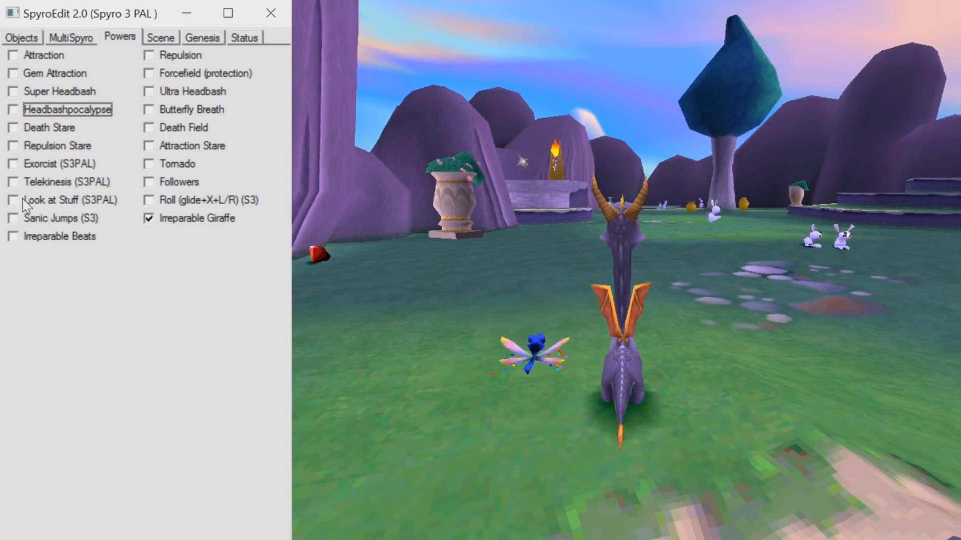
click(14, 200)
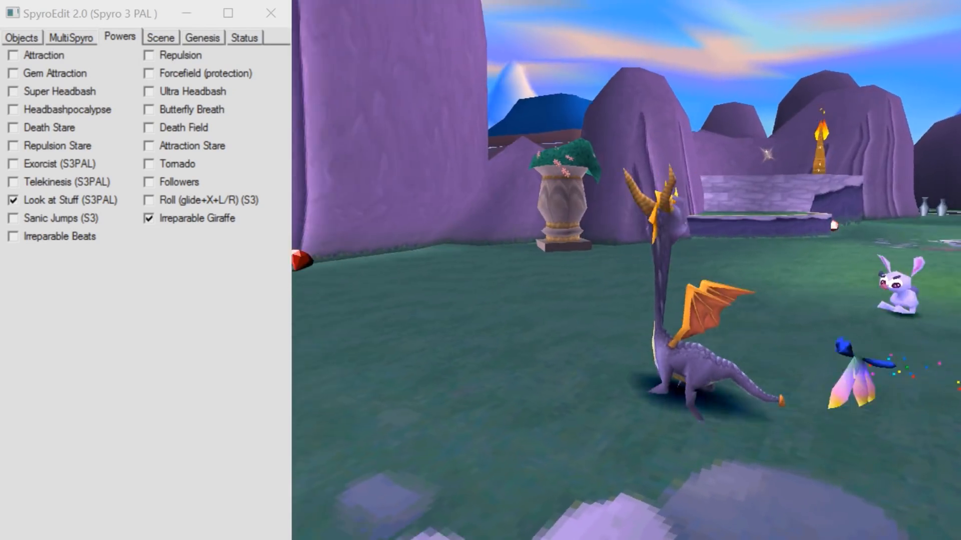
click(148, 218)
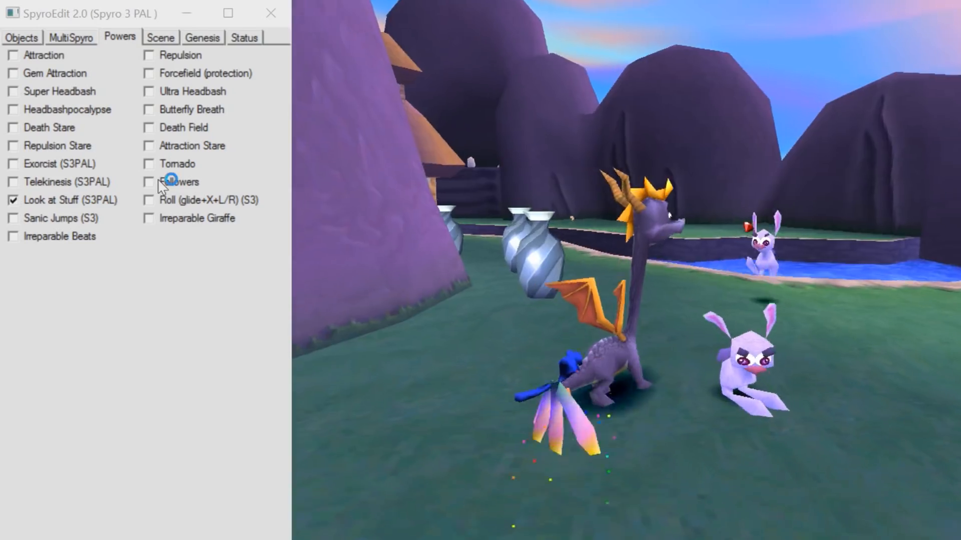
click(148, 163)
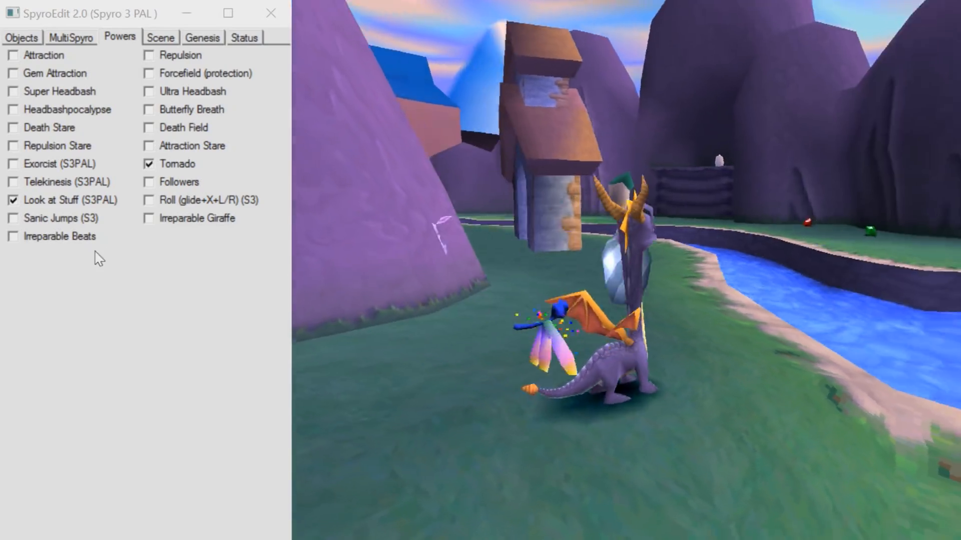
- Turn on Irreparable Beats and Roll, leaving Tornado off again
click(13, 237)
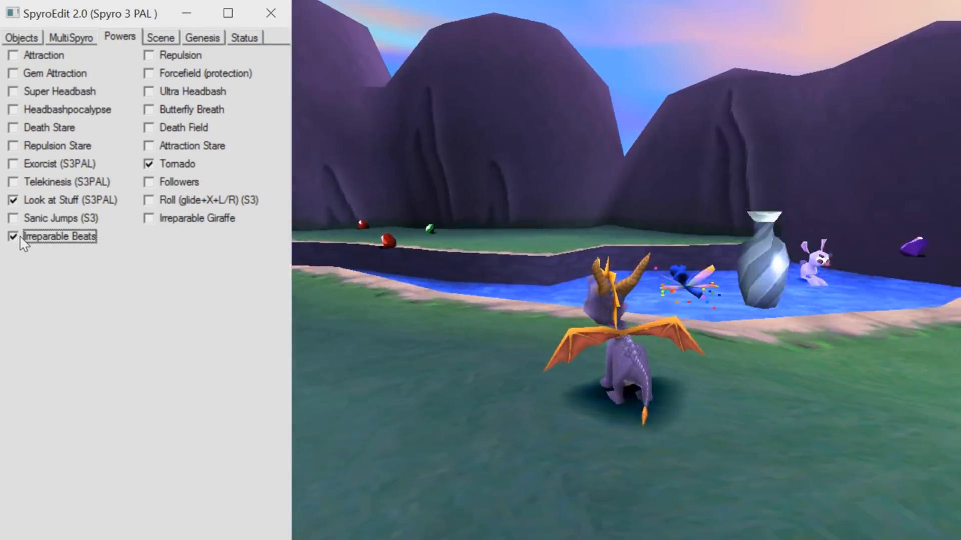
click(148, 163)
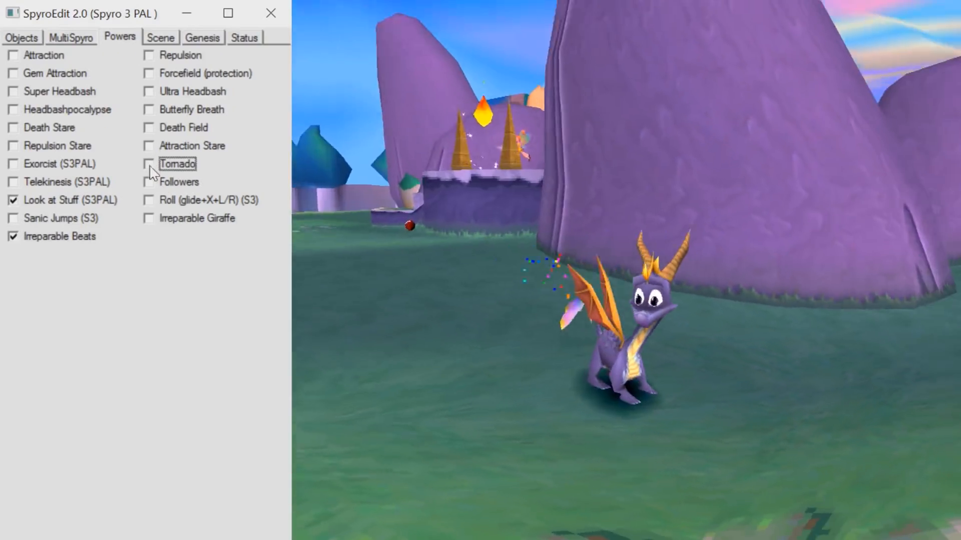
click(149, 200)
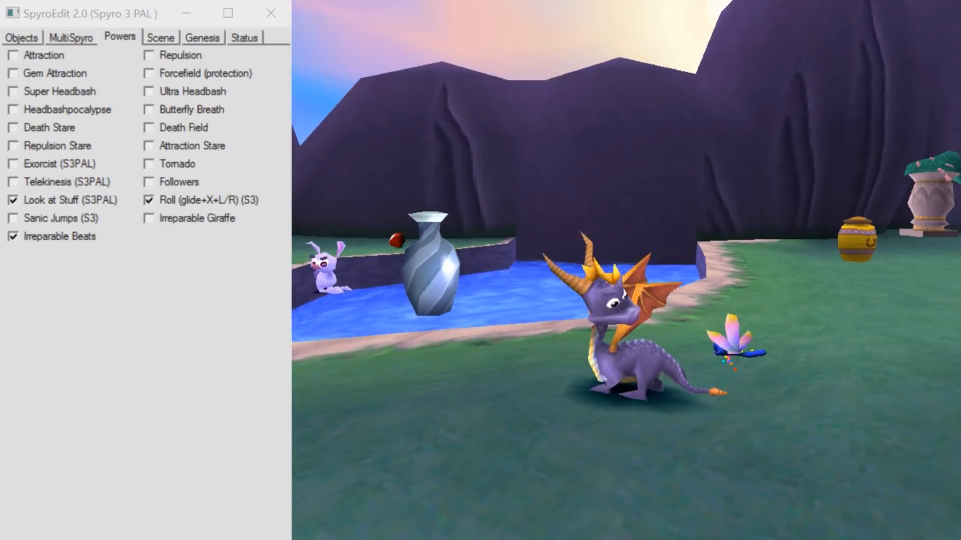